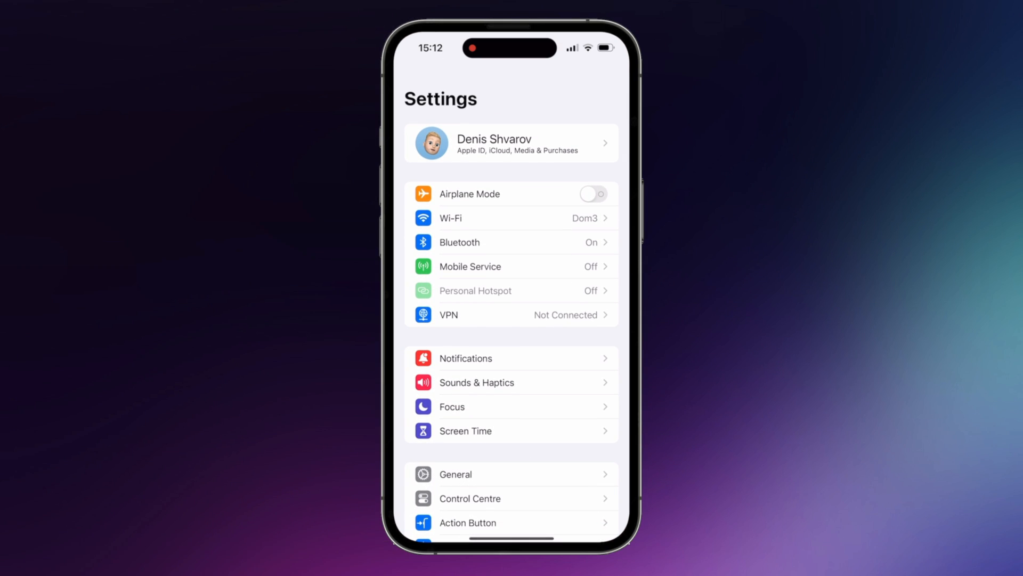
Open the Apple ID's iCloud settings and the iCloud Photos page
left_click(511, 142)
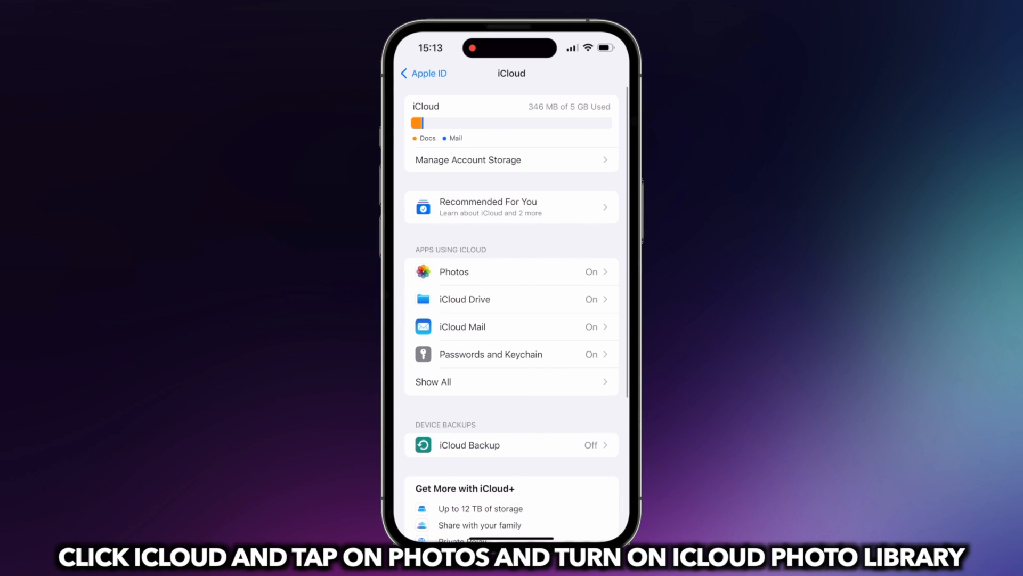
left_click(453, 271)
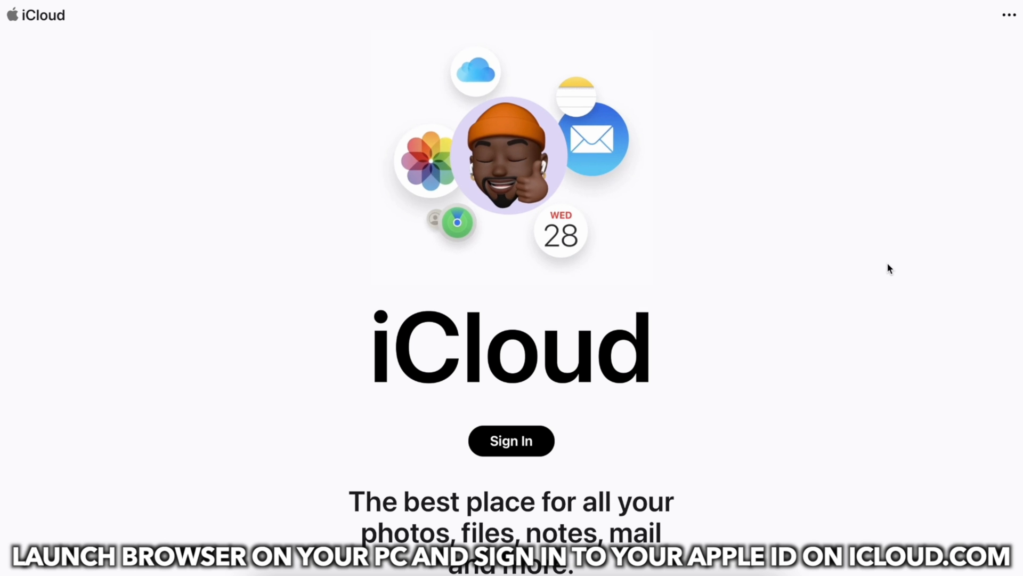
Sign in to iCloud.com, open Photos, and start an upload from the computer
left_click(511, 440)
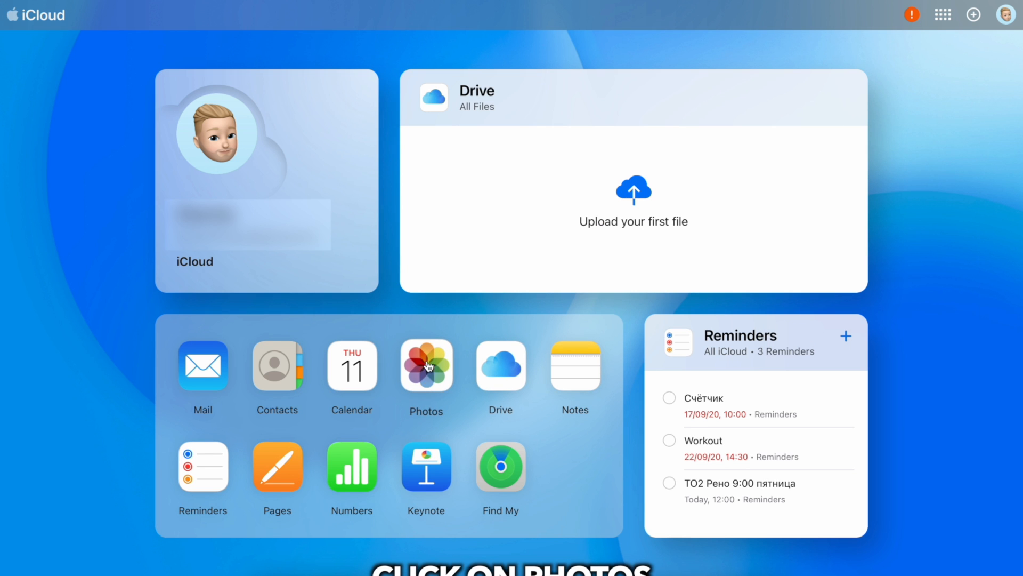
left_click(425, 366)
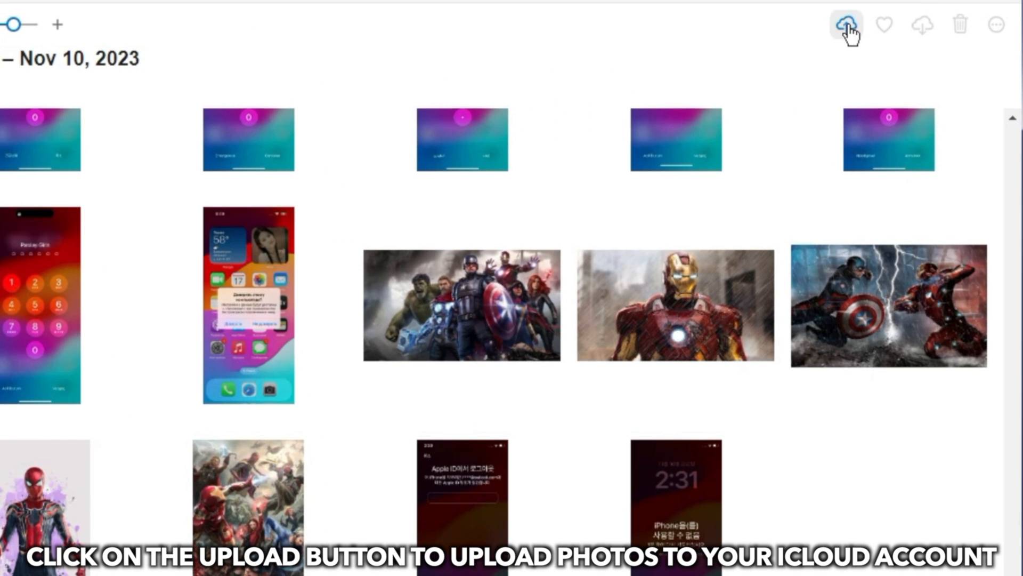
left_click(846, 25)
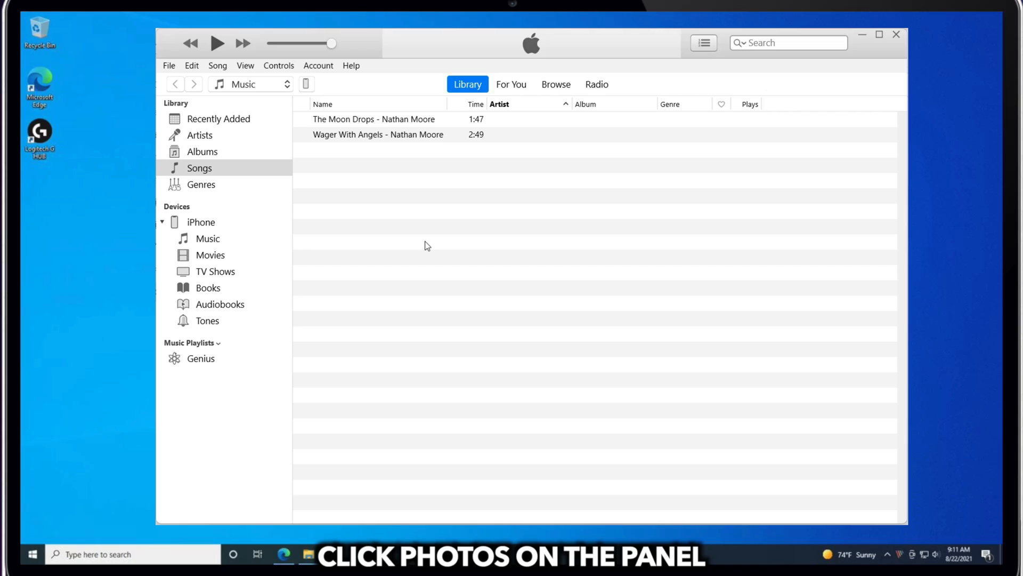
Switch iTunes from the music library to the connected iPhone's device page
left_click(305, 84)
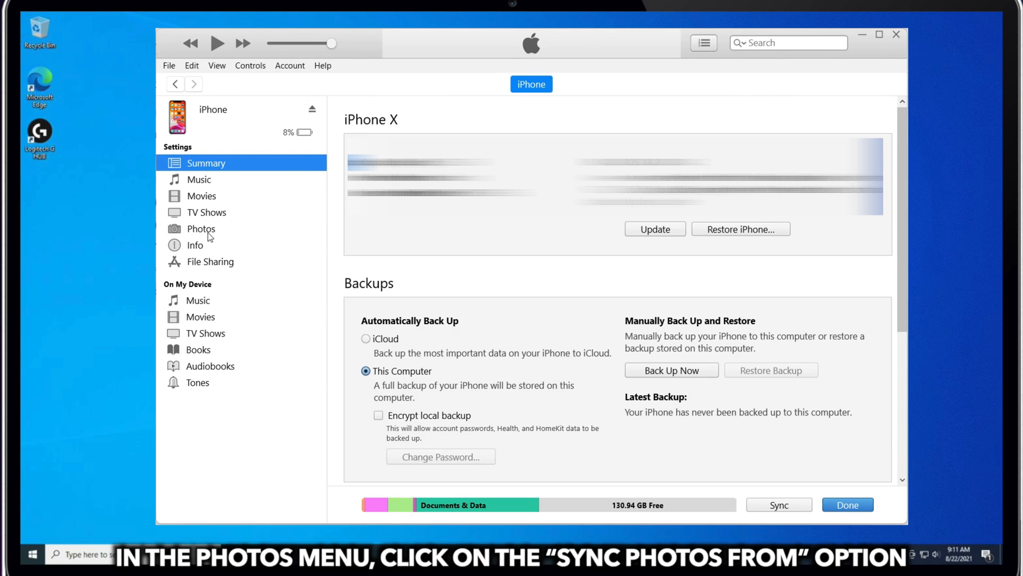
Enable Sync Photos from the Pictures folder with All folders selected
left_click(201, 228)
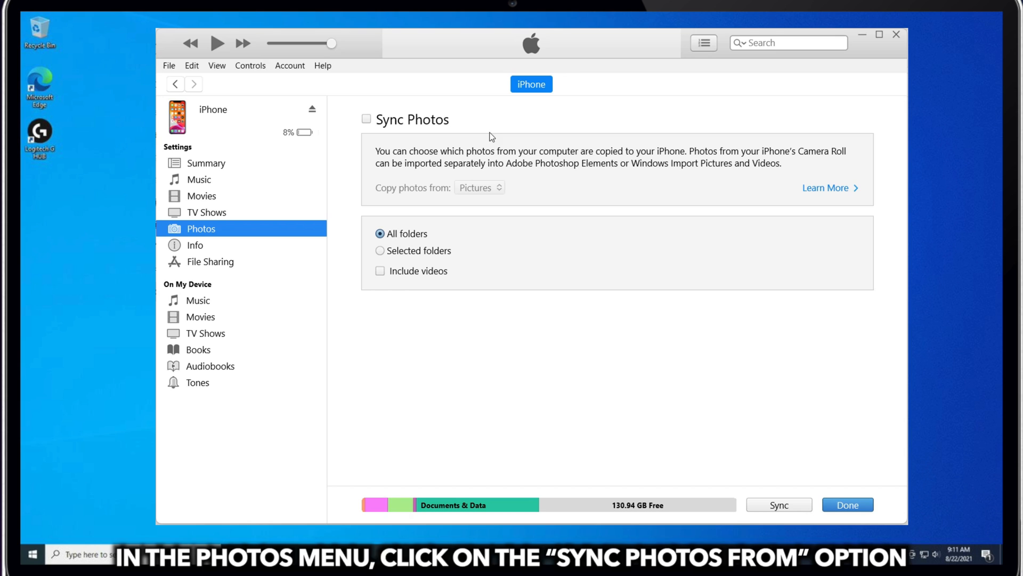
left_click(479, 187)
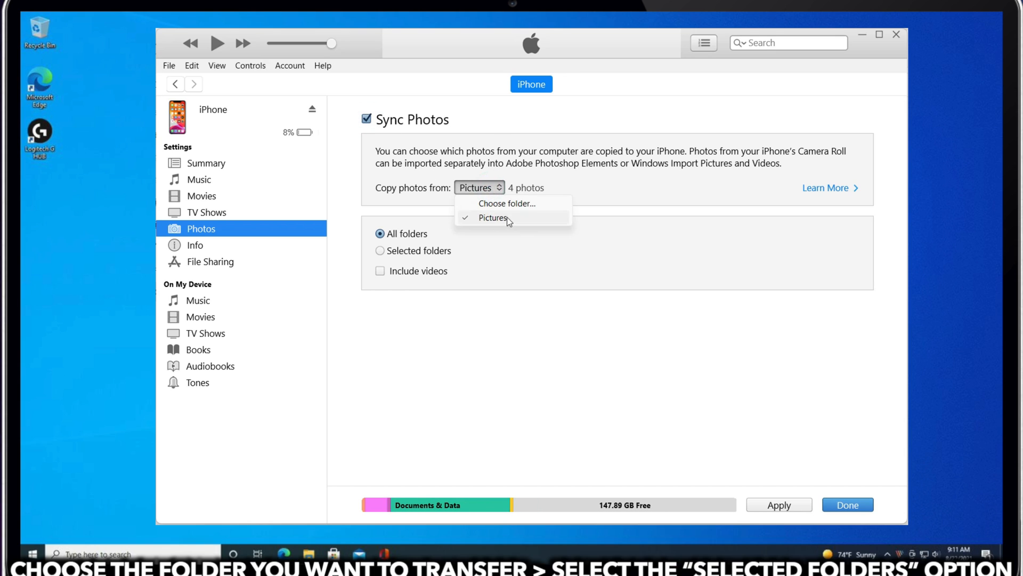
left_click(493, 218)
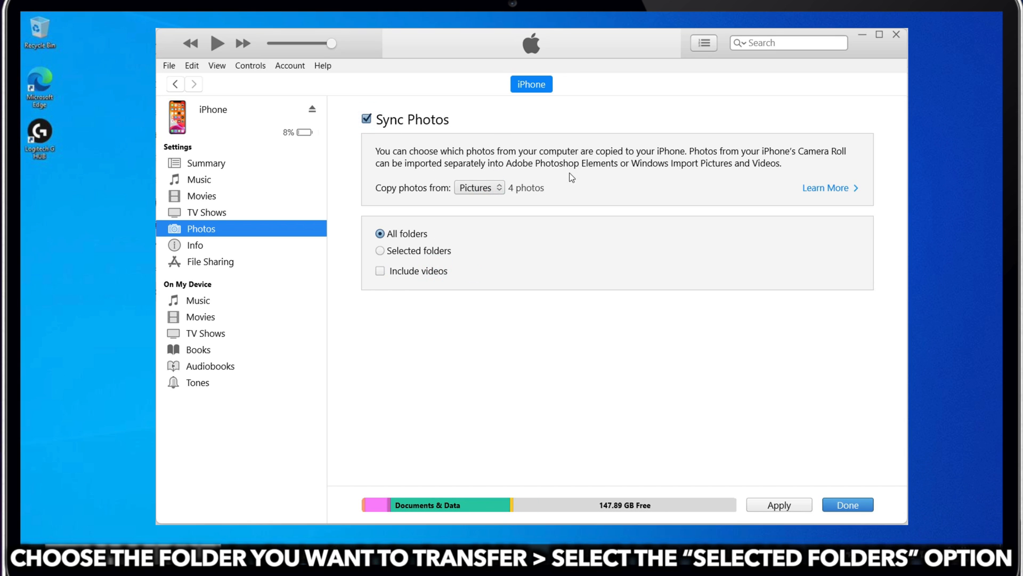
left_click(380, 250)
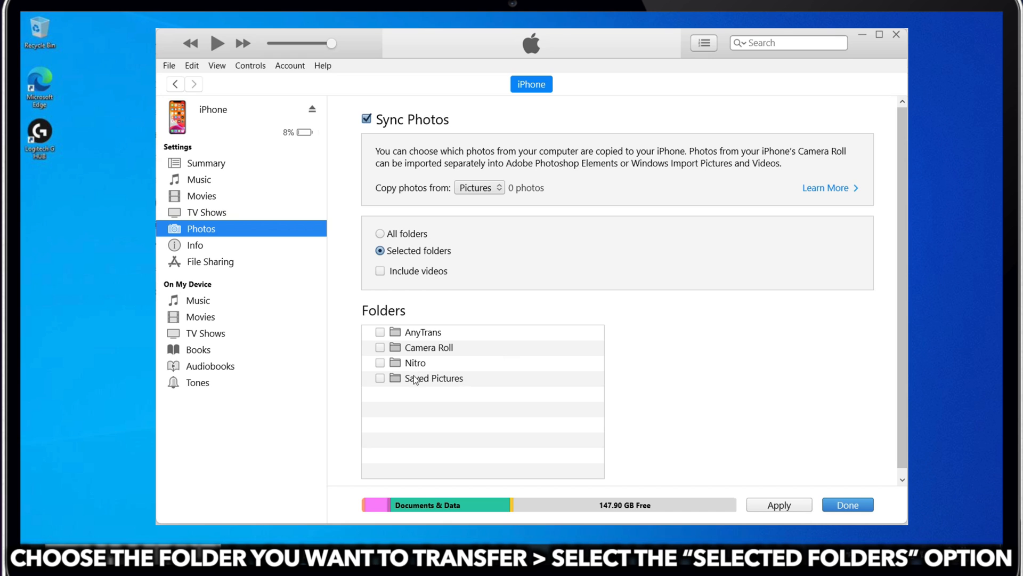
left_click(380, 233)
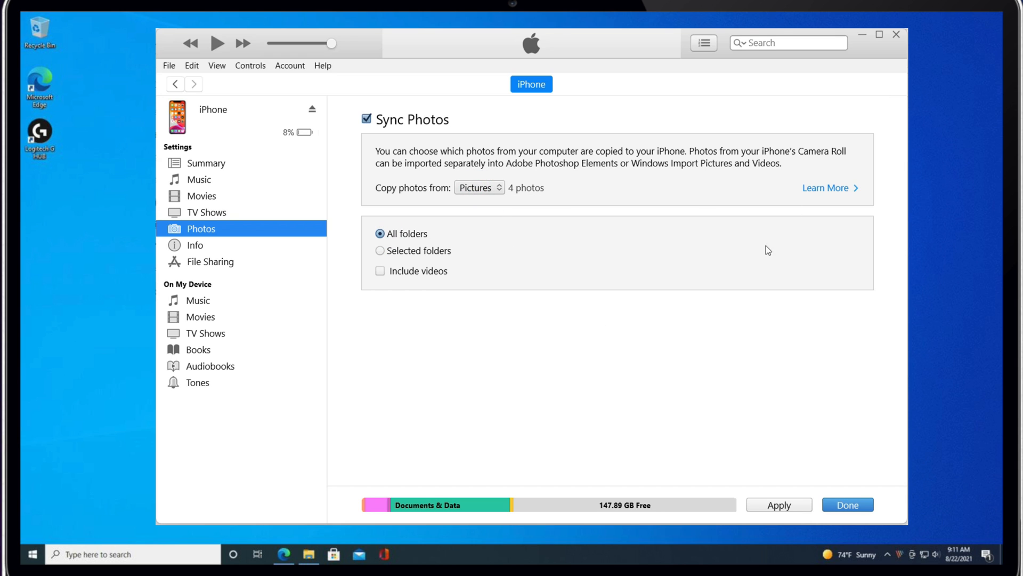
left_click(778, 505)
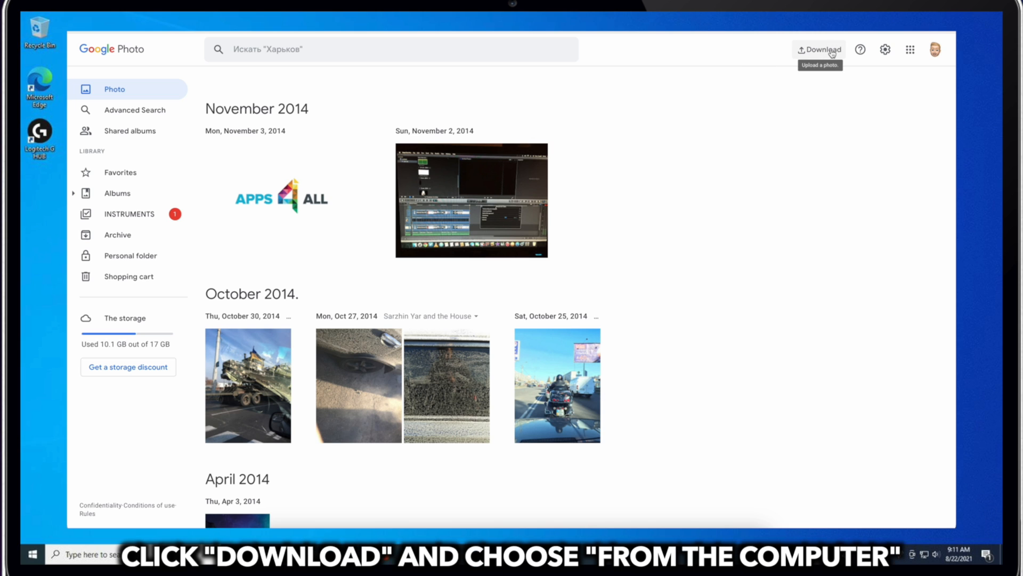
Choose Google Photos' upload option From the computer
left_click(819, 49)
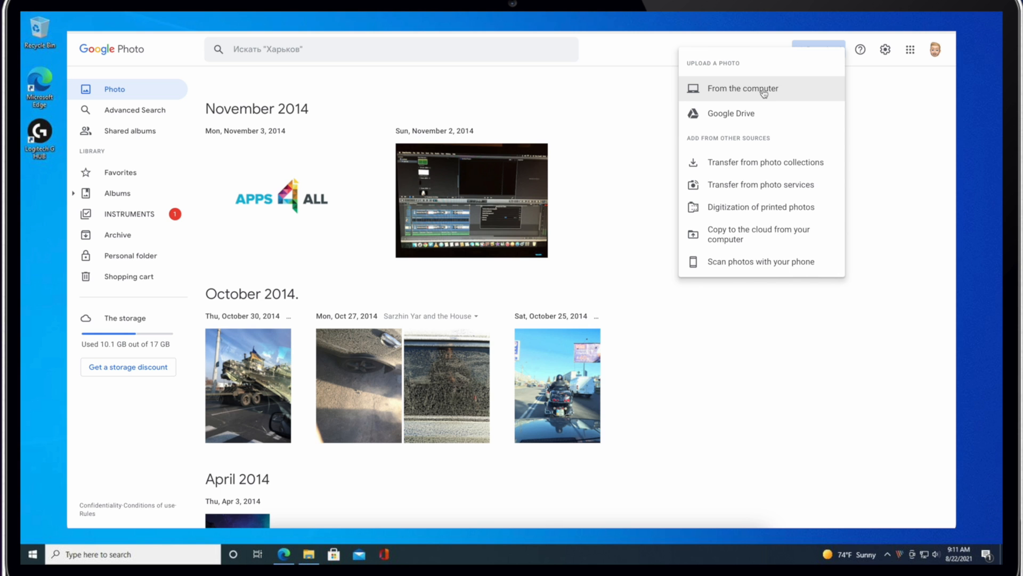
left_click(742, 88)
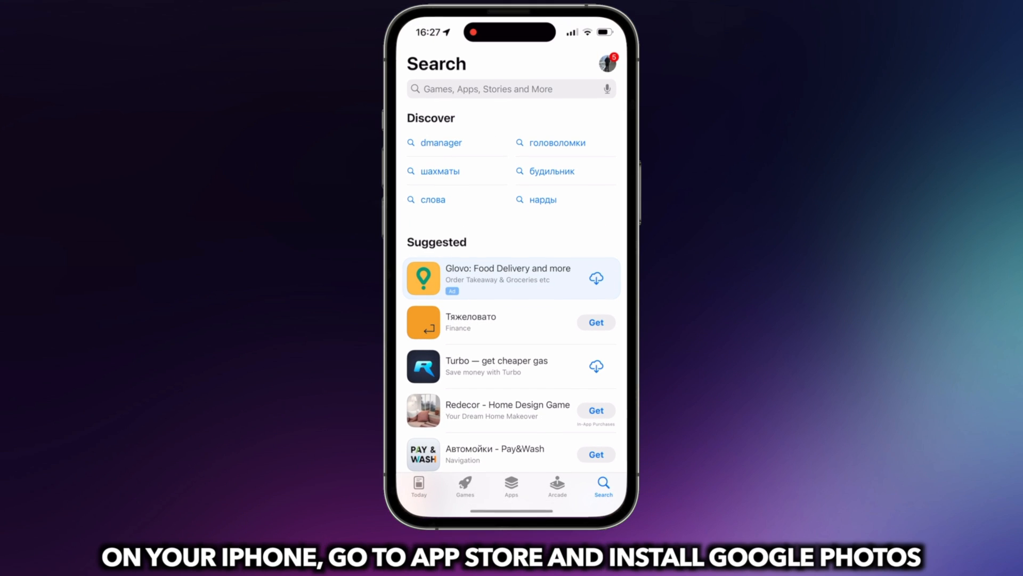
Install Google Photos from the App Store and open it on the iPhone
left_click(511, 89)
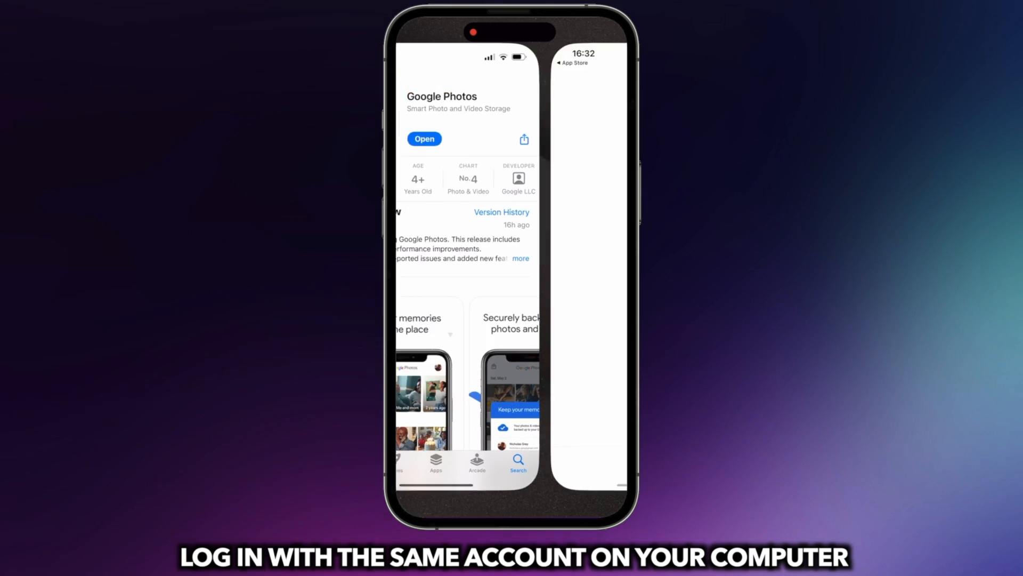
left_click(424, 139)
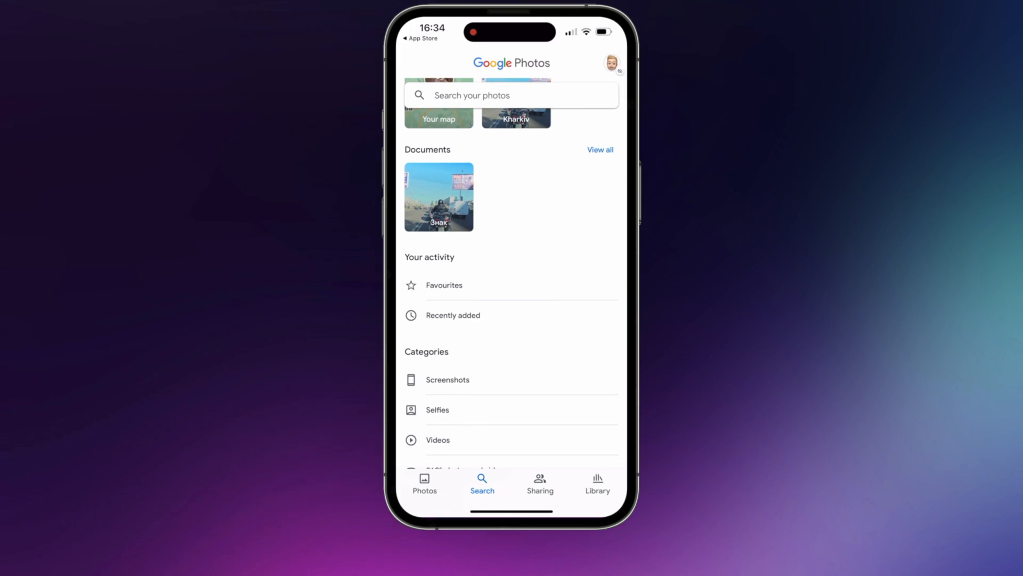
left_click(453, 315)
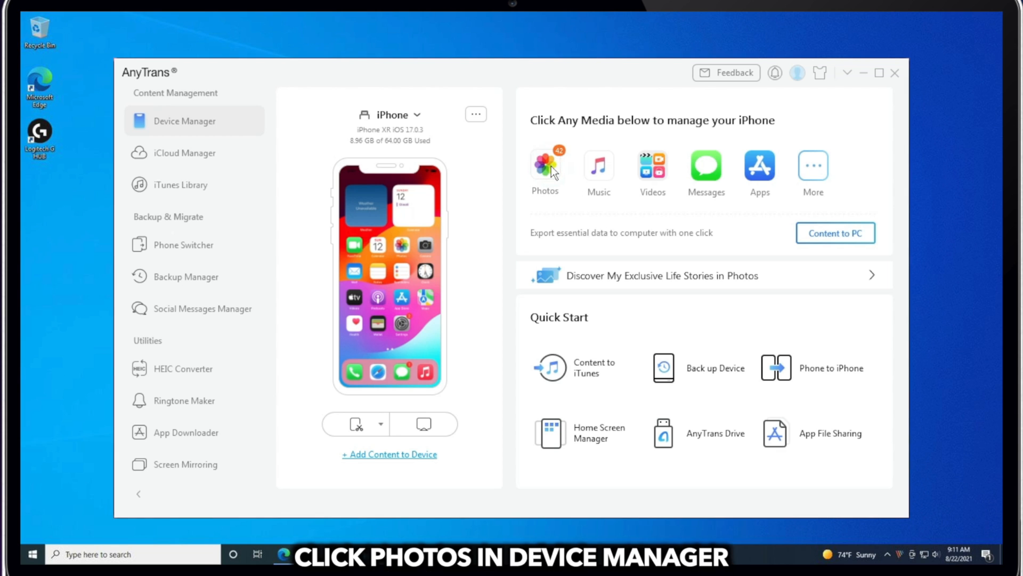
Open the iPhone's Photos category in AnyTrans Device Manager
left_click(544, 166)
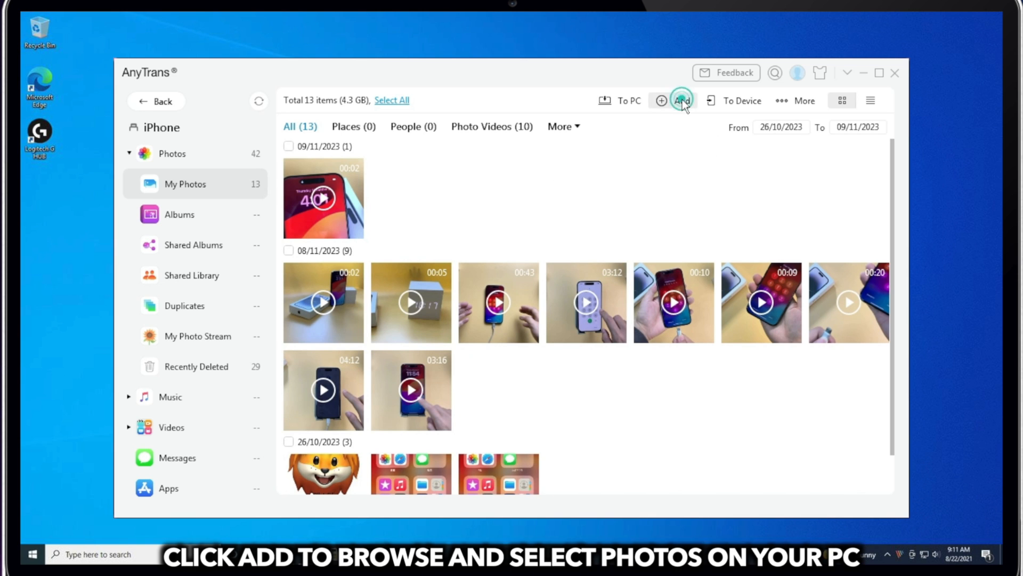
Add the pexels pictures from the PC's pictures folder to the iPhone
left_click(681, 100)
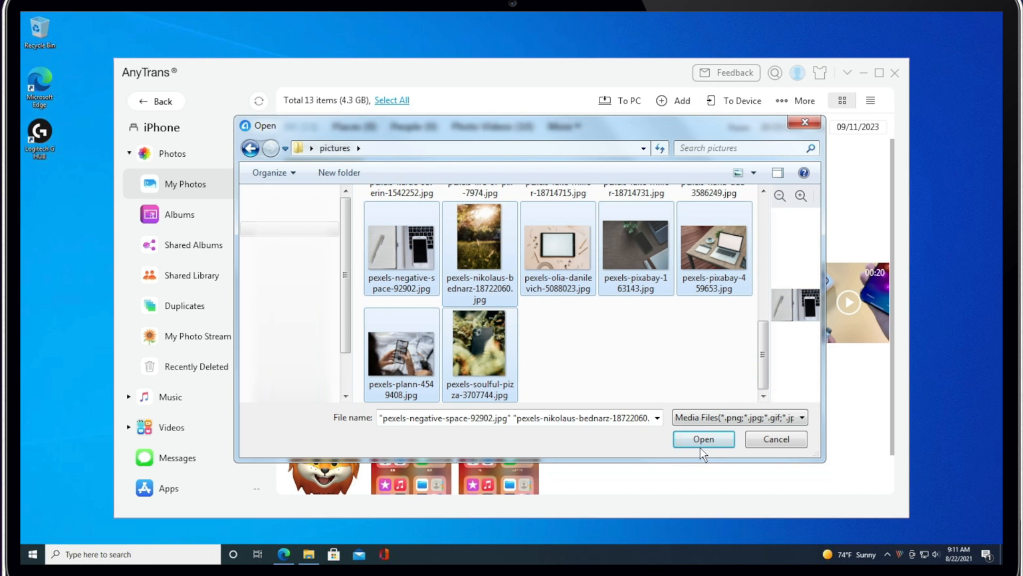
left_click(703, 438)
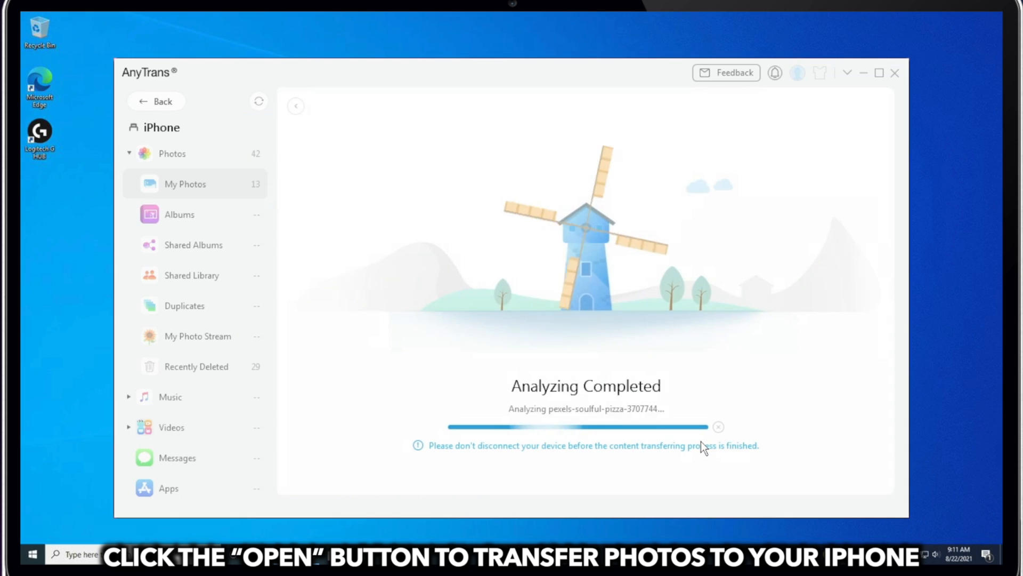